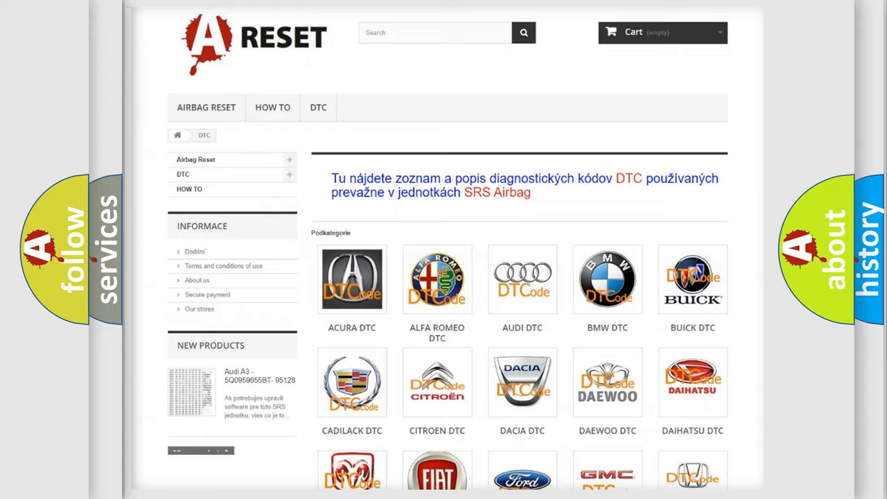
Scroll down the A-Reset DTC section to reach the Dodge trouble code list
scroll("down", 3)
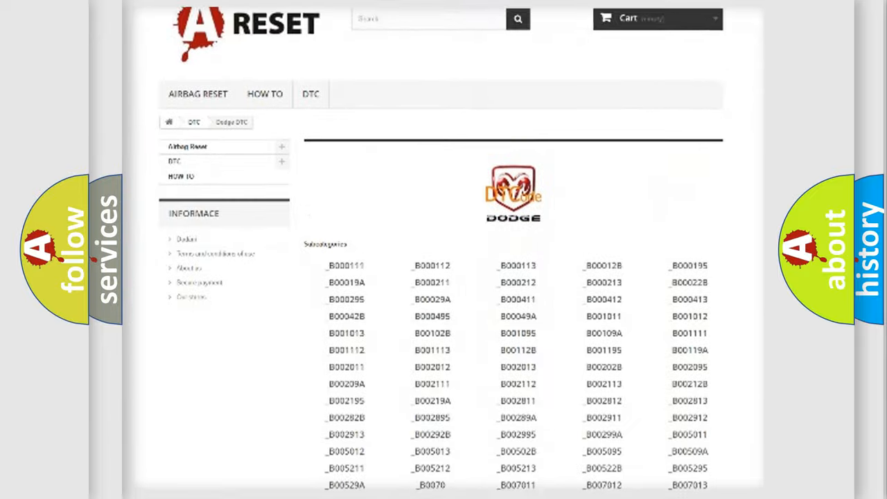
scroll("down", 3)
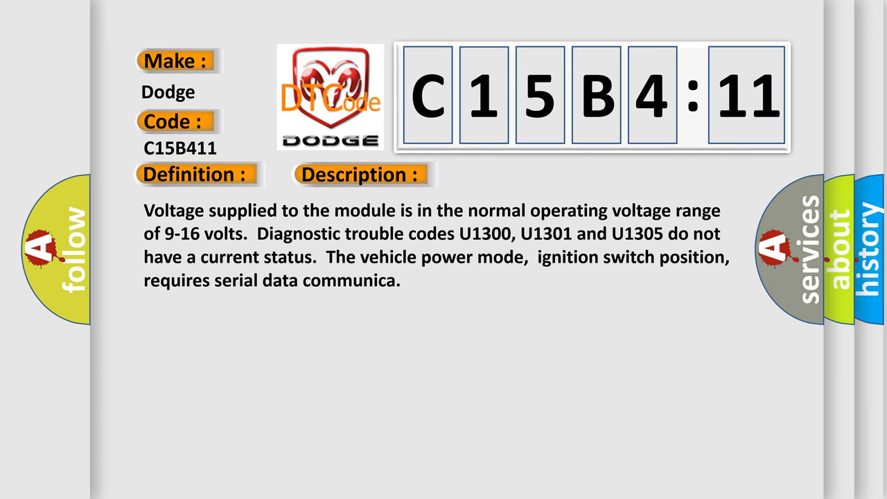
Advance from the Description slide to the Cause of Dodge C15B411, including circuit short to ground
left_click(510, 174)
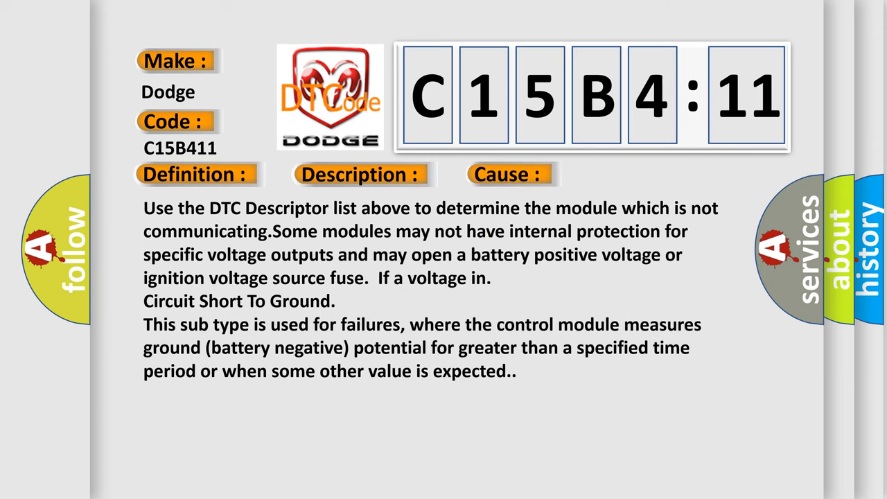